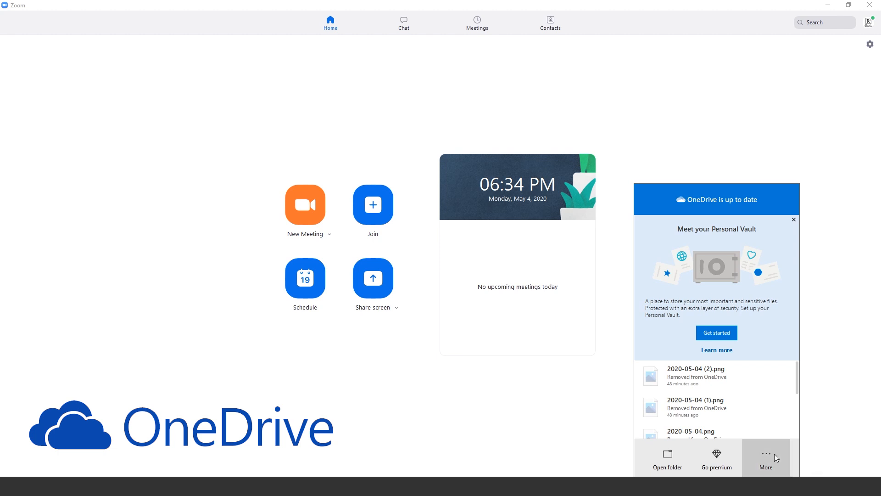
Show the More menu of extra actions from the OneDrive sync flyout.
{"action": "left_click", "coordinate": [766, 455]}
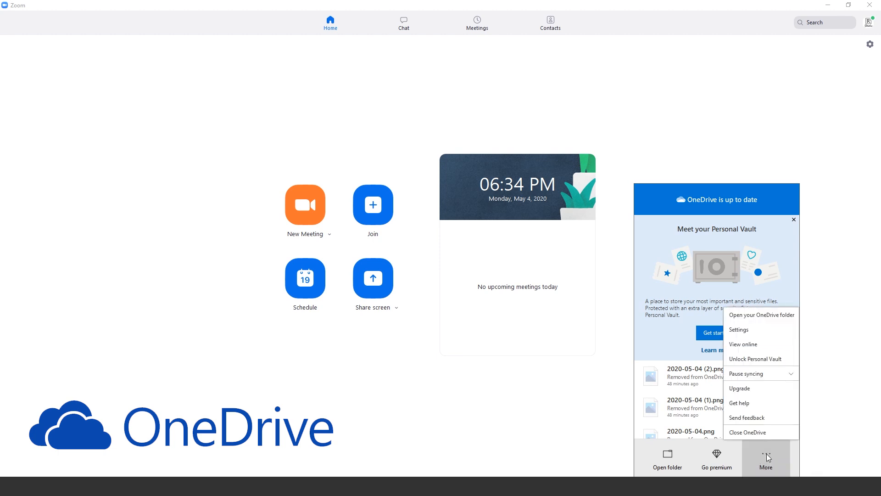
Open OneDrive Settings and switch to the Backup options for PC folders, photos and screenshots.
{"action": "left_click", "coordinate": [740, 330]}
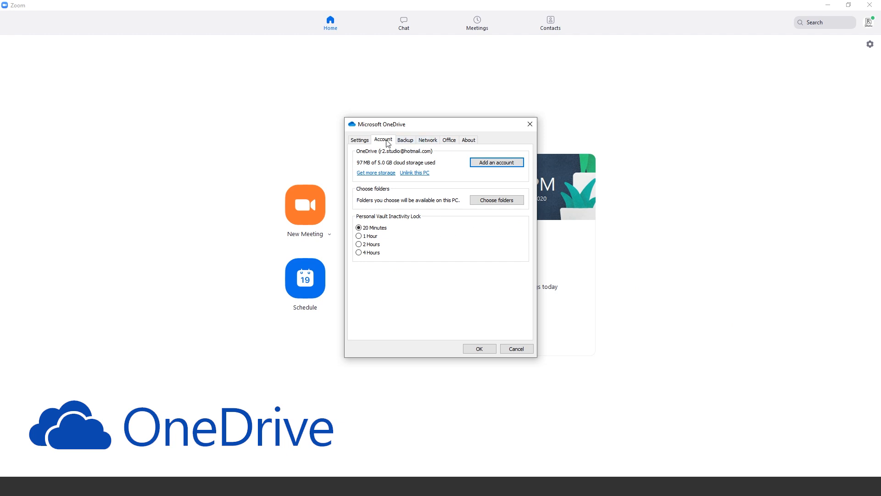
{"action": "left_click", "coordinate": [360, 140]}
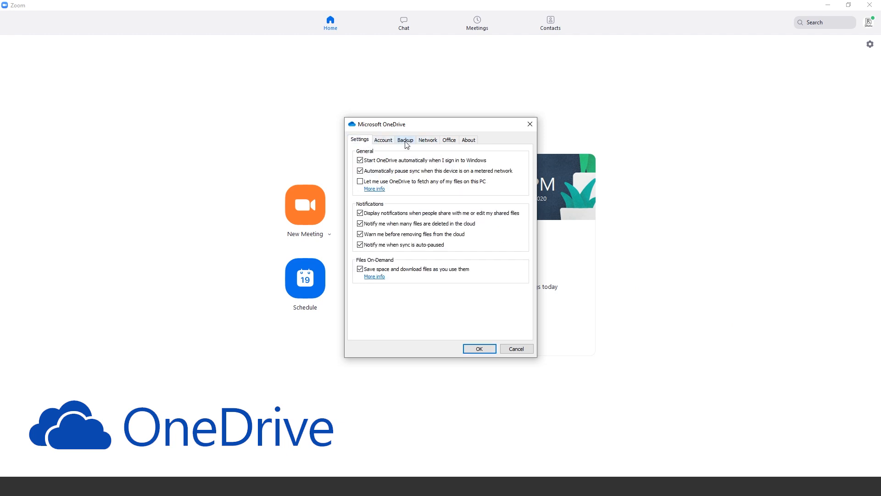
{"action": "left_click", "coordinate": [405, 140]}
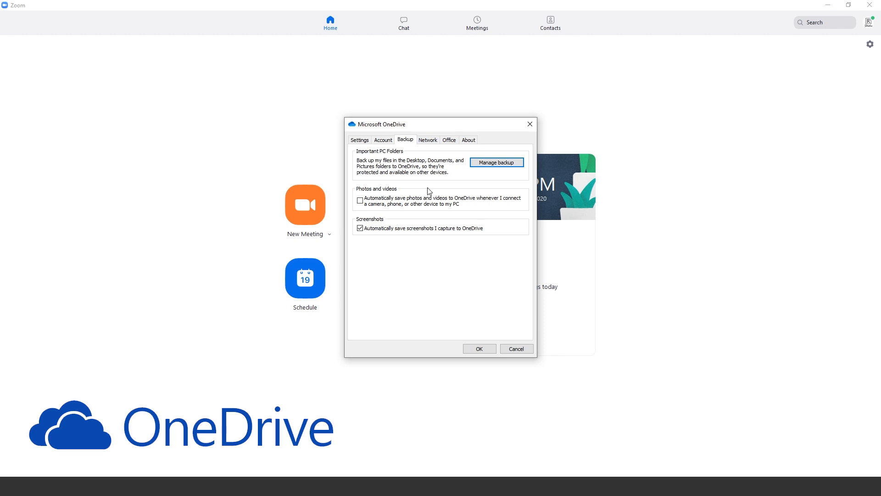